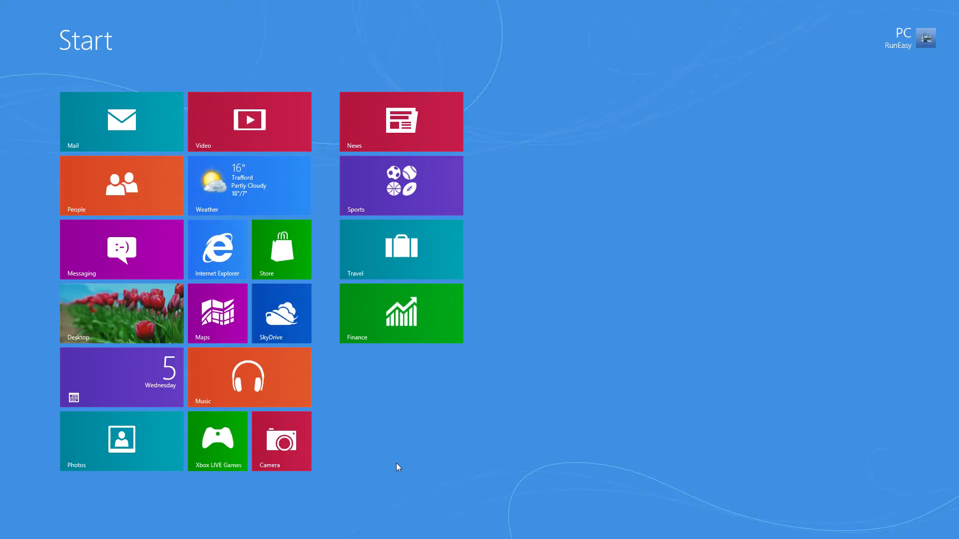
mouse_move(408, 476)
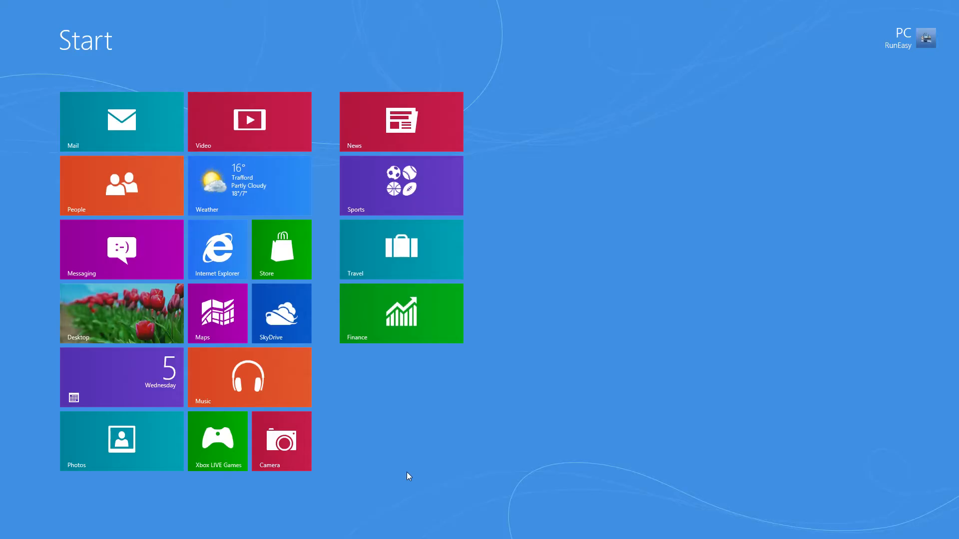
mouse_move(491, 402)
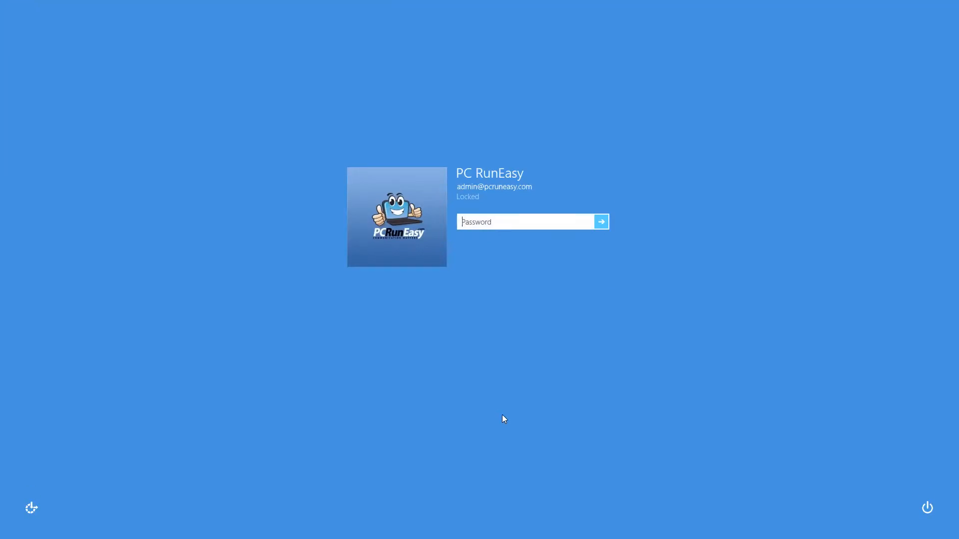
mouse_move(491, 177)
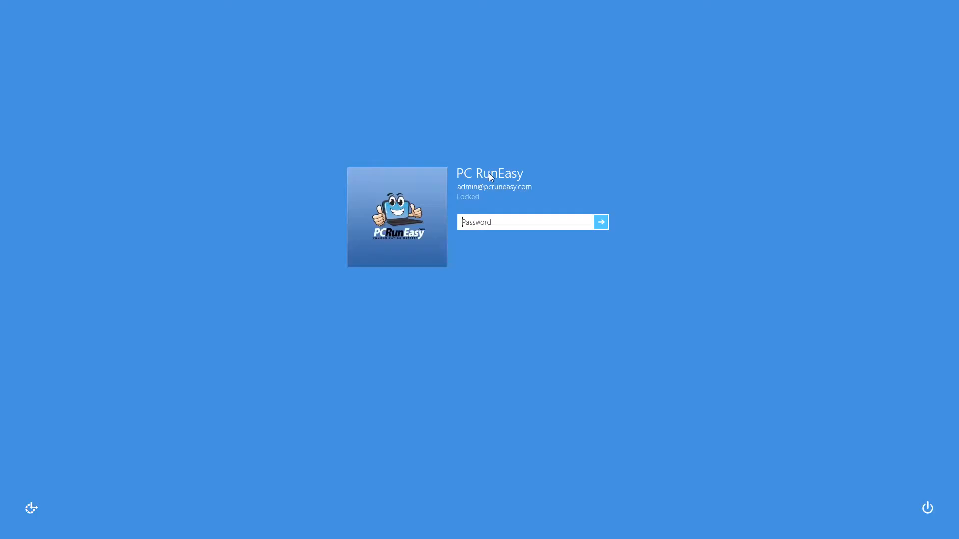
mouse_move(415, 191)
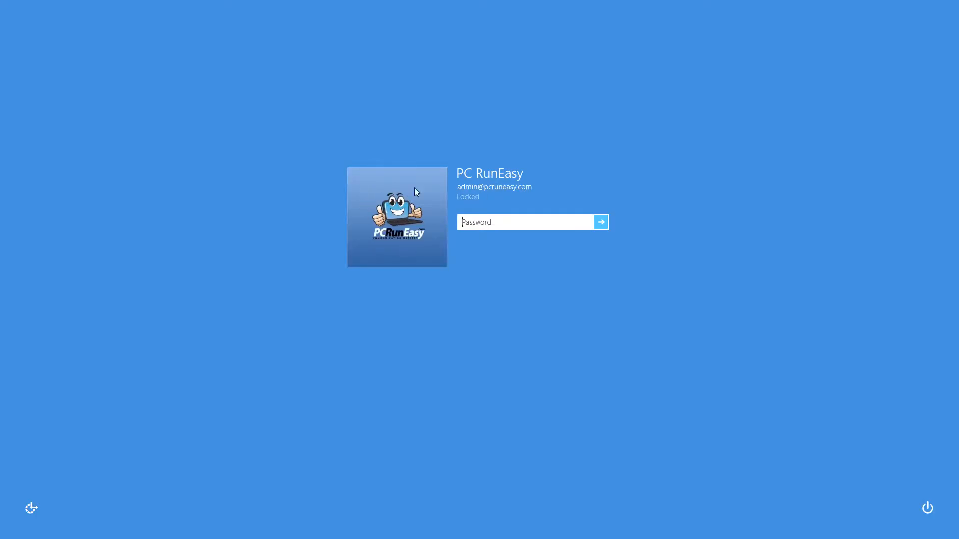
mouse_move(489, 242)
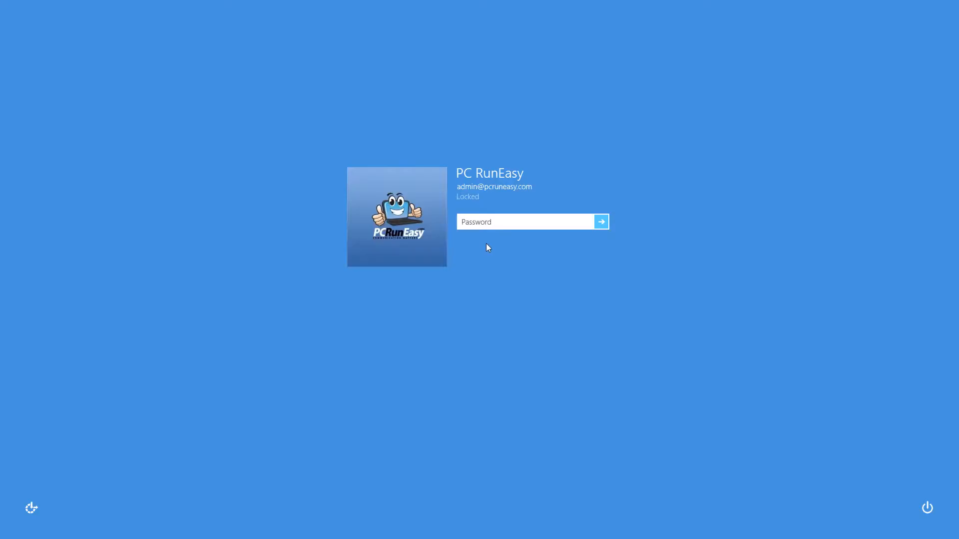
- Enter the account password on the lock screen and sign in
type("•••••")
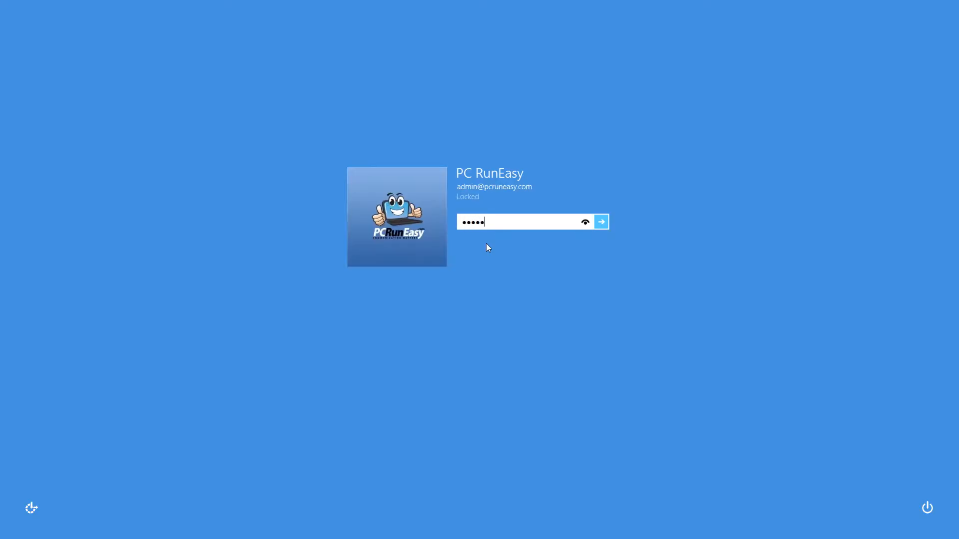
left_click(601, 221)
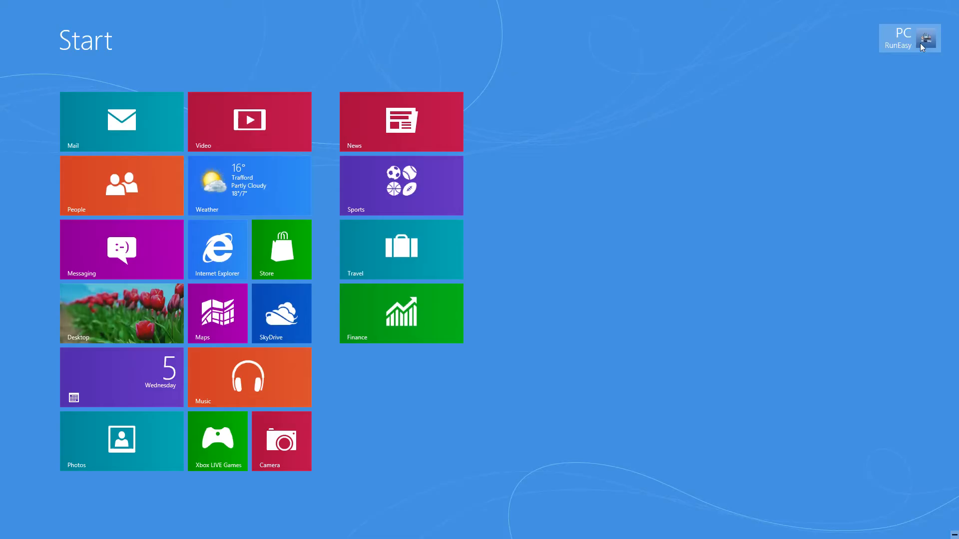
- Choose Change account picture from the user tile menu on Start
left_click(926, 37)
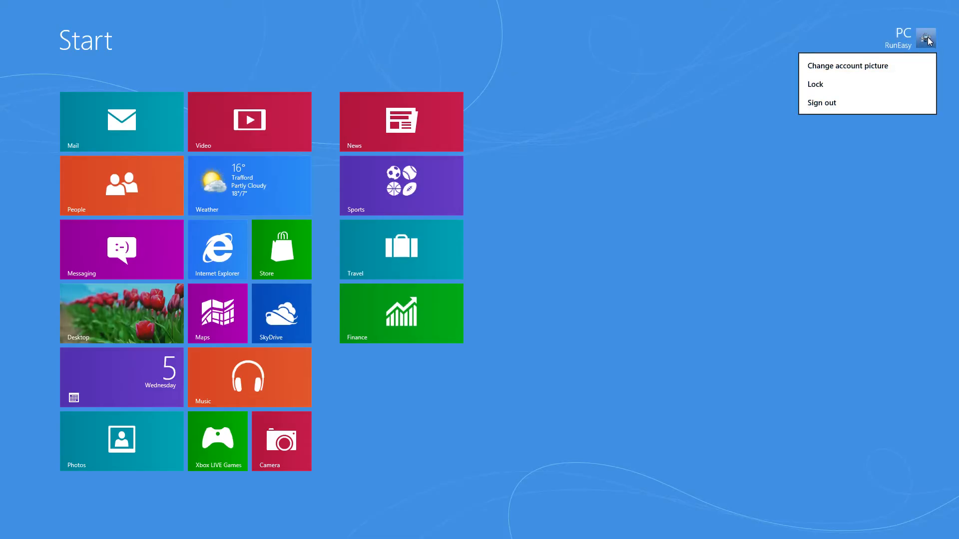
mouse_move(863, 70)
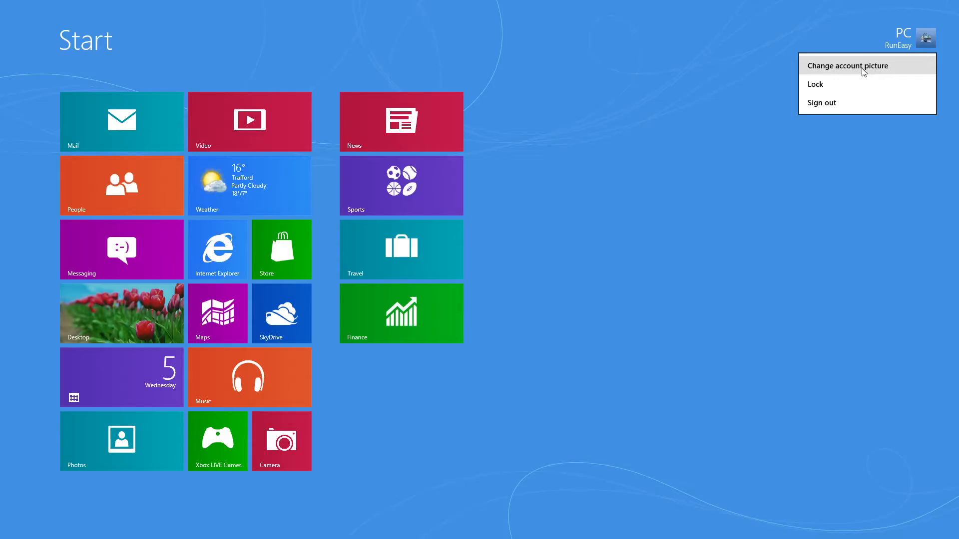
mouse_move(849, 71)
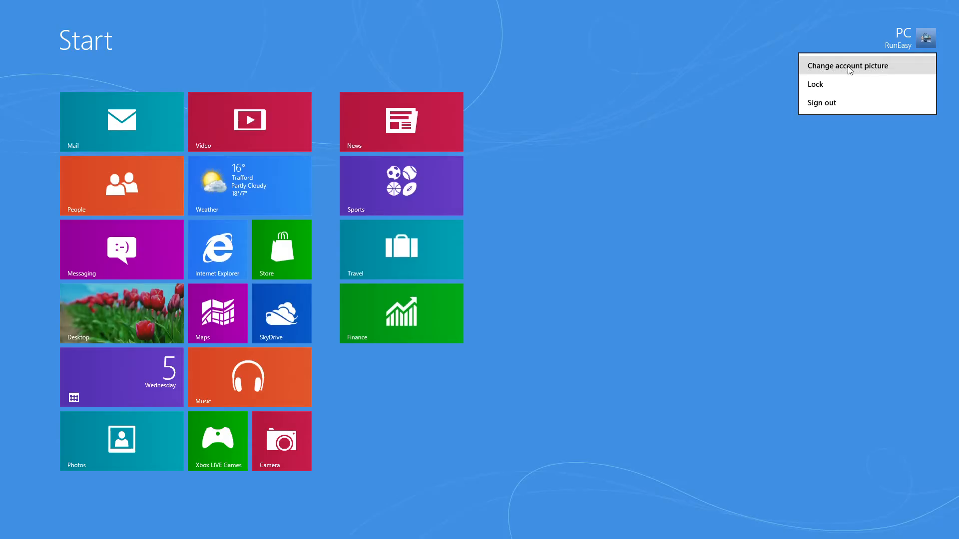
left_click(847, 65)
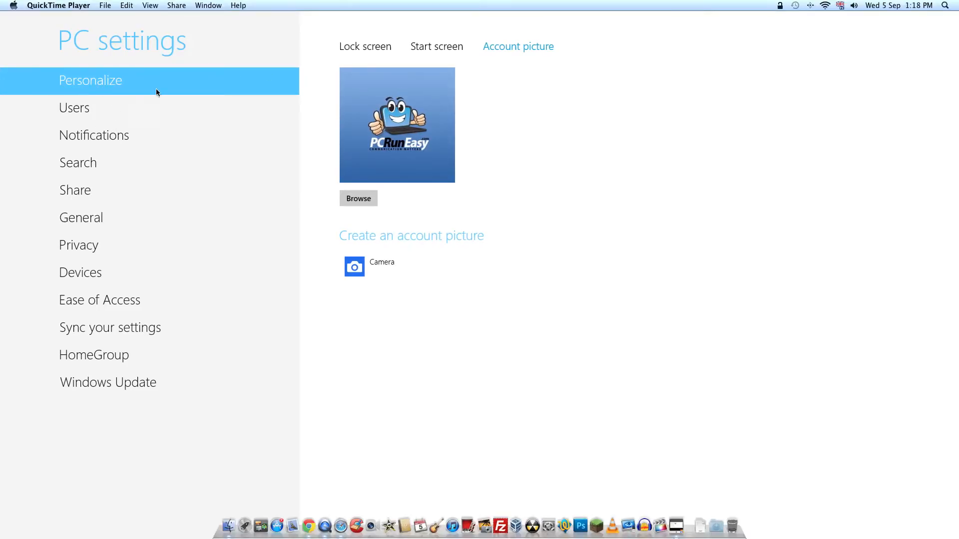
mouse_move(514, 55)
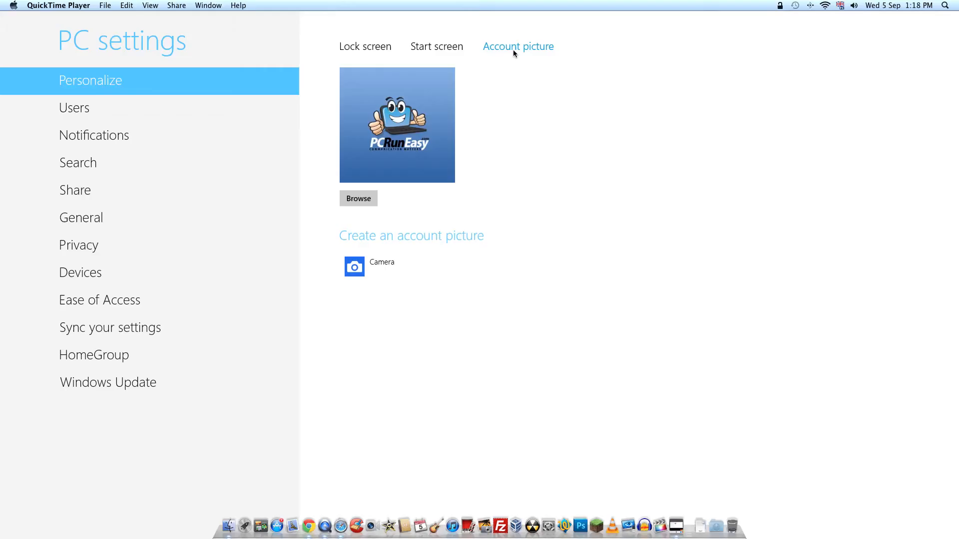
mouse_move(518, 53)
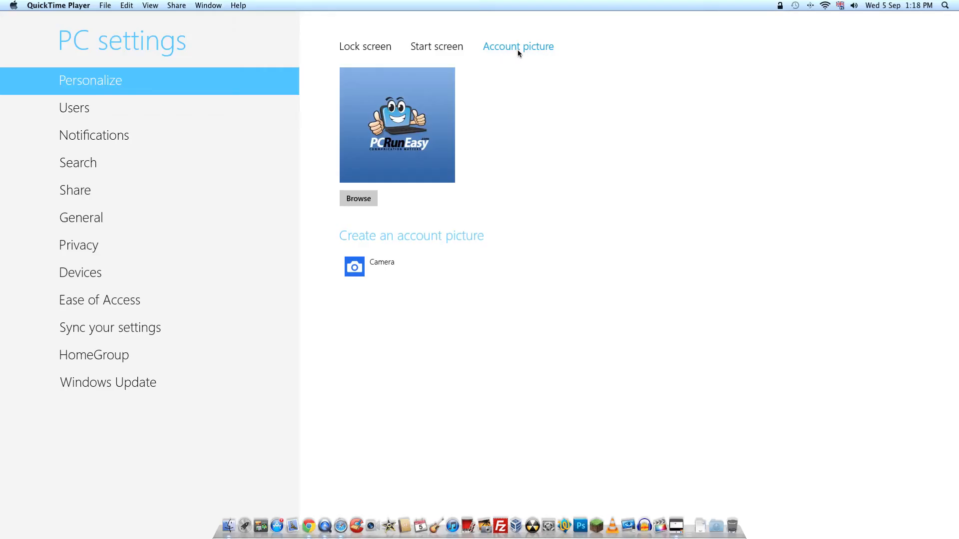
mouse_move(414, 98)
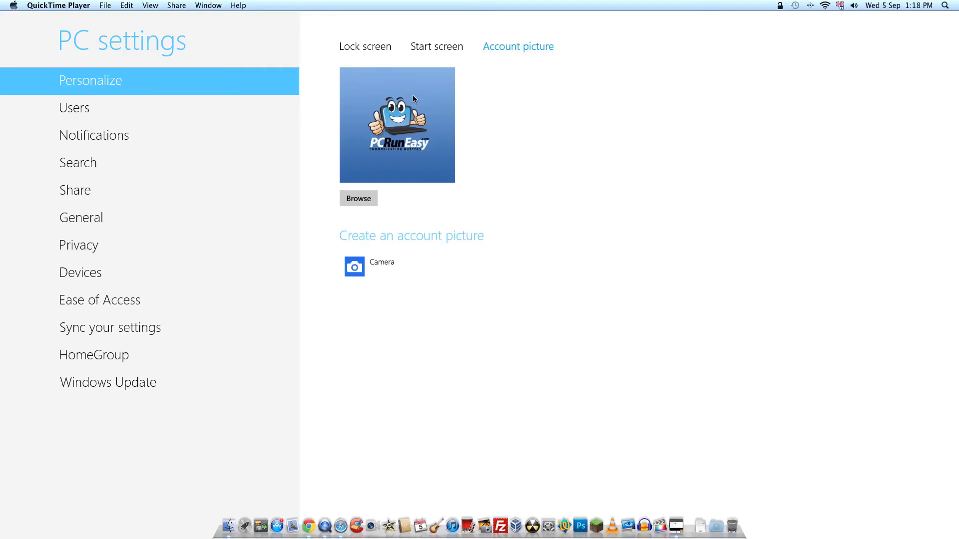
mouse_move(410, 148)
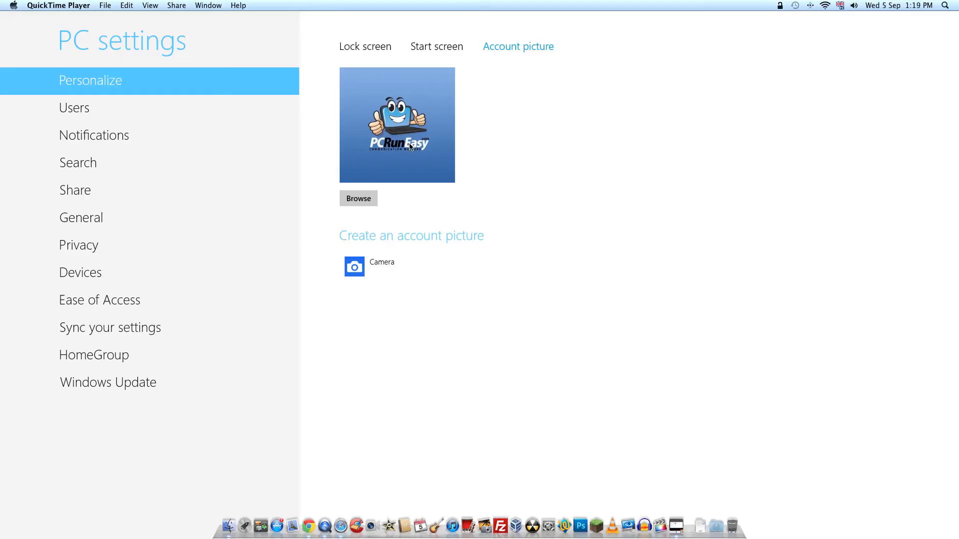
mouse_move(421, 310)
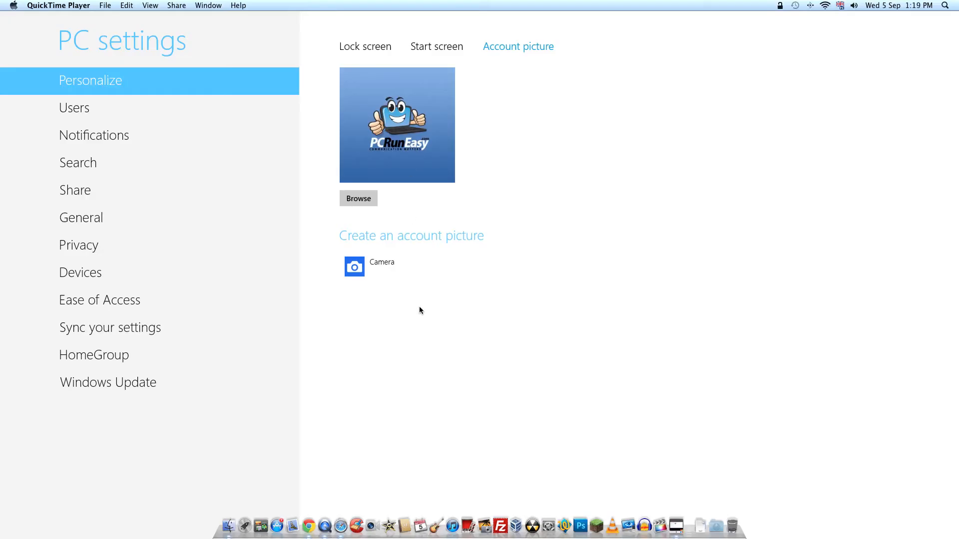
mouse_move(354, 272)
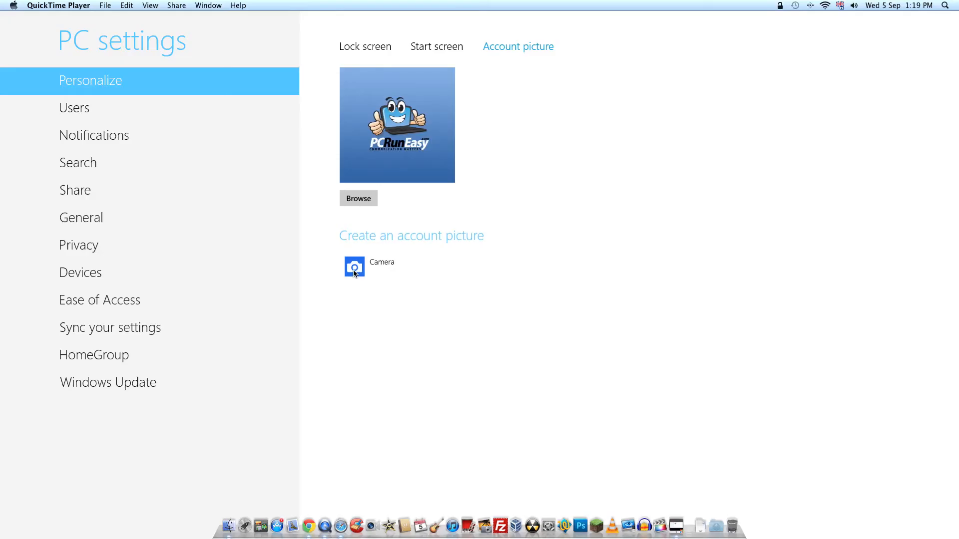
mouse_move(365, 274)
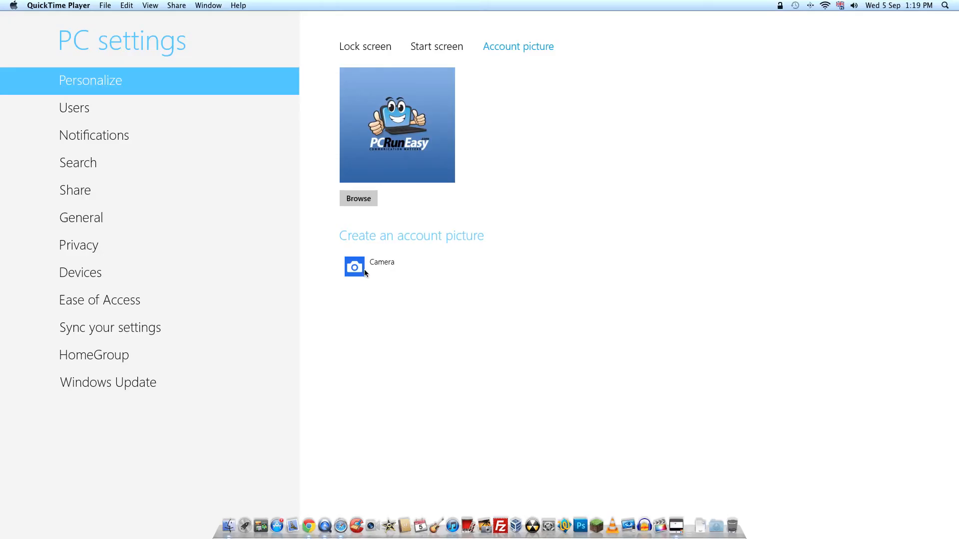
mouse_move(414, 282)
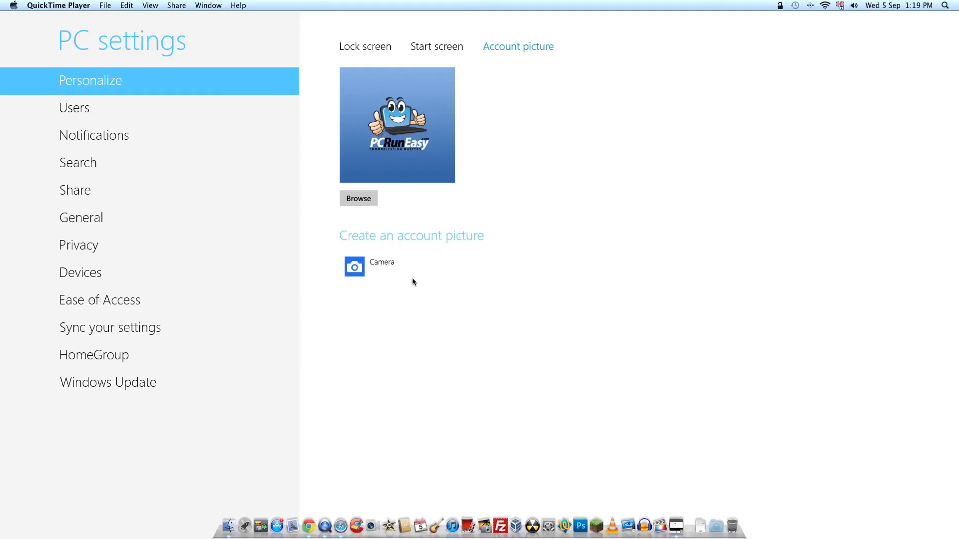
mouse_move(385, 288)
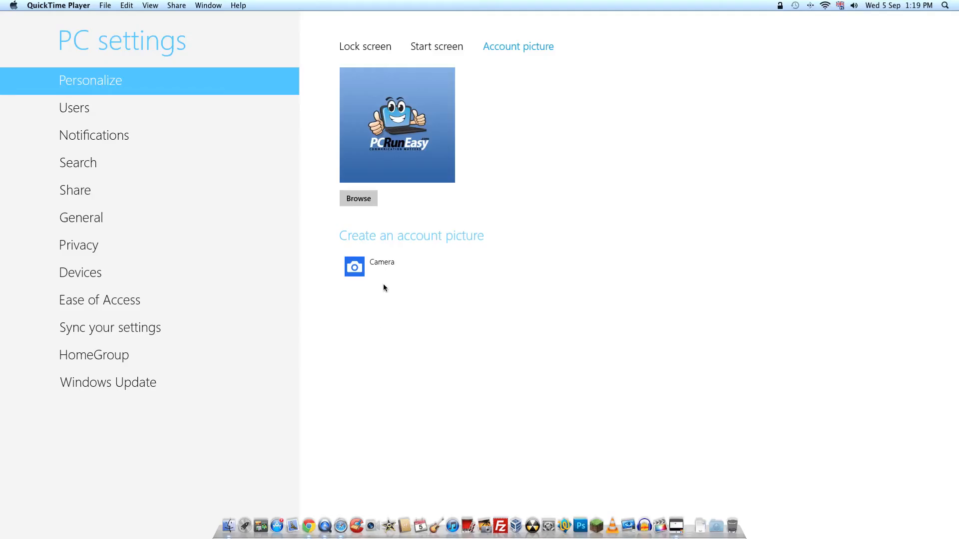
mouse_move(435, 240)
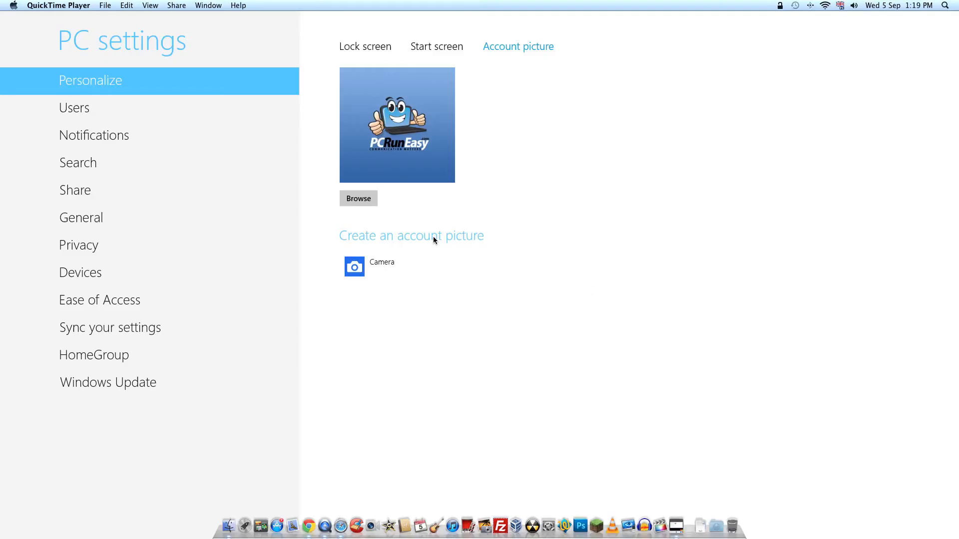
mouse_move(362, 191)
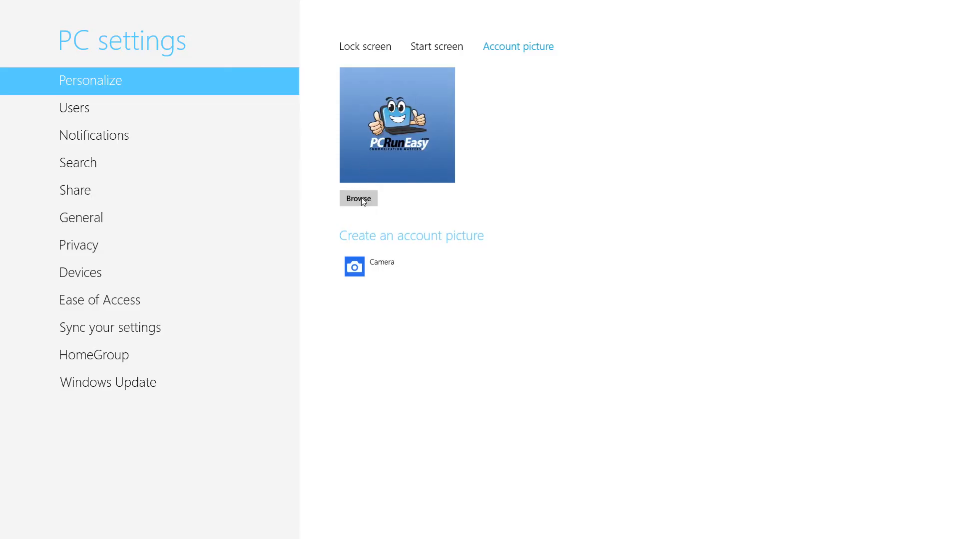
- Browse for a new account picture in the Pictures folder
left_click(358, 198)
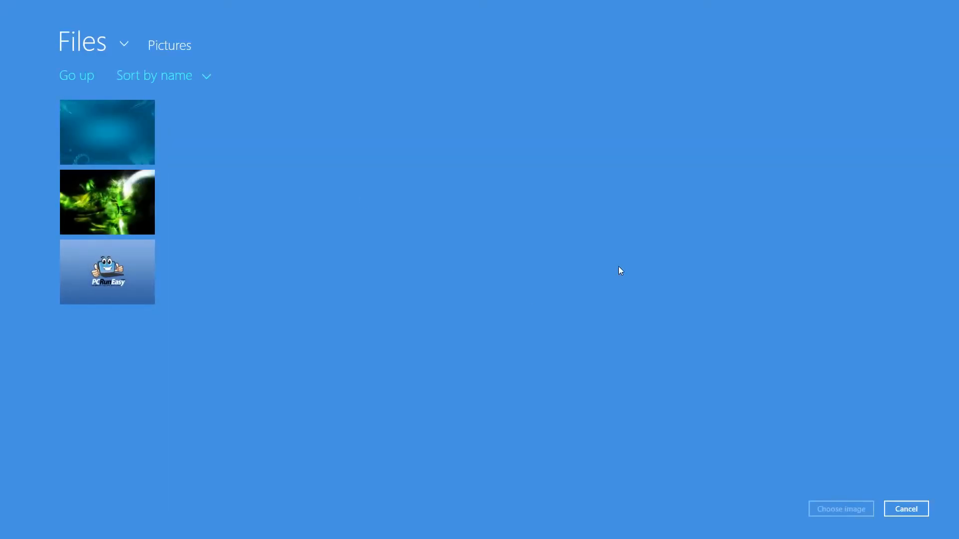
- Cancel the Files picker without selecting an image, keeping the PCRunEasy picture
left_click(123, 43)
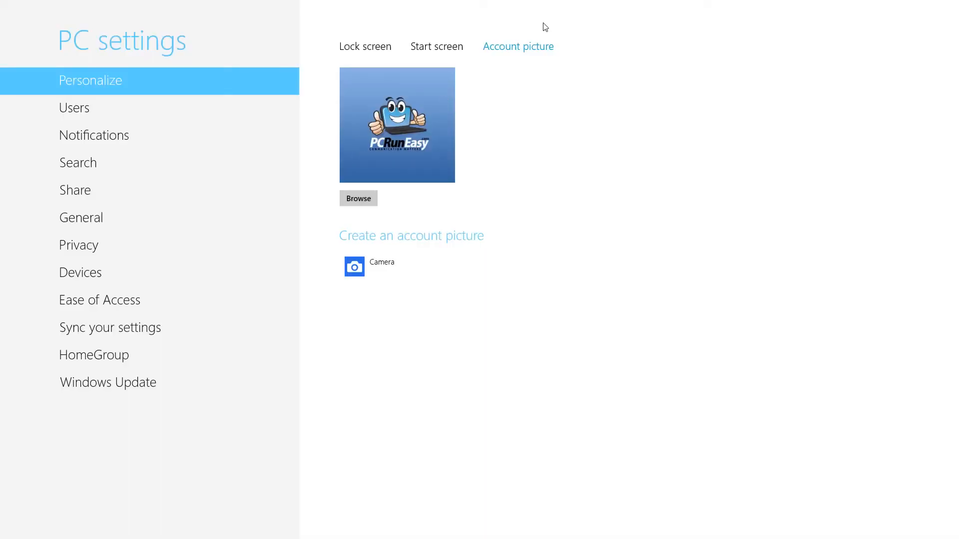
left_click(358, 198)
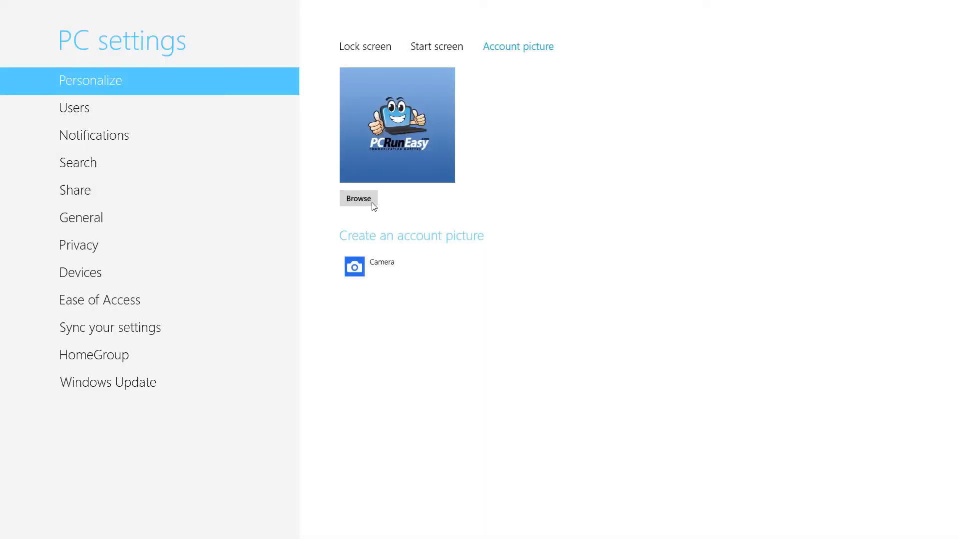
left_click(358, 199)
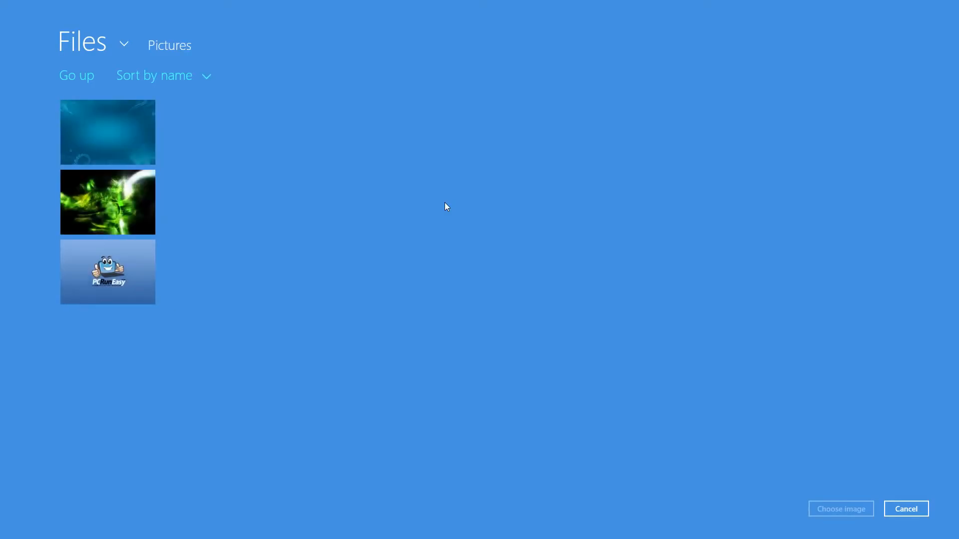
left_click(107, 271)
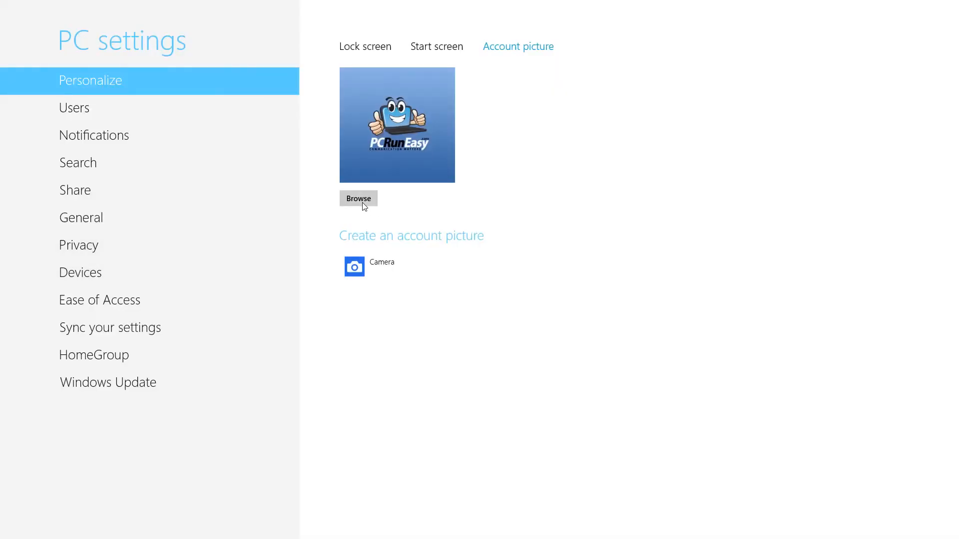
- Click on the account picture page while leaving PC settings
left_click(358, 198)
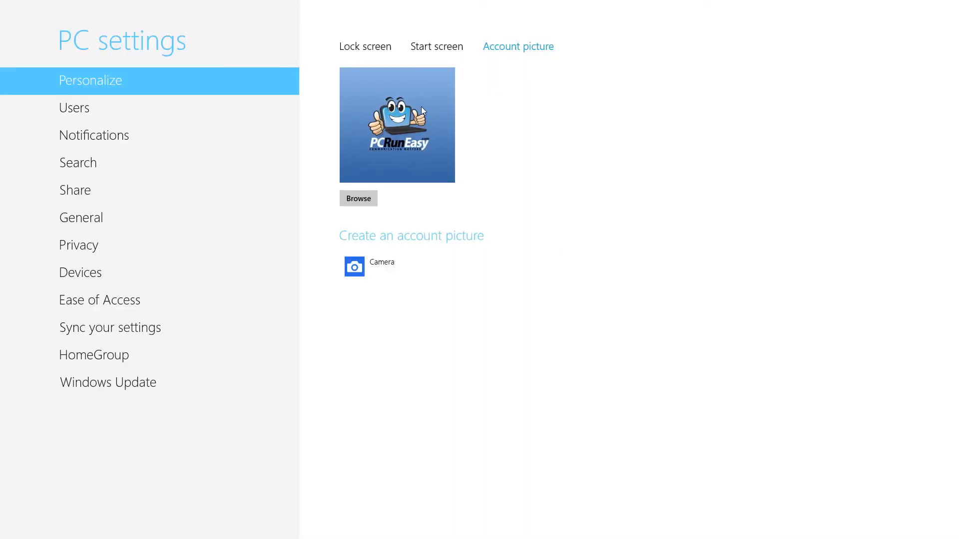
mouse_move(486, 12)
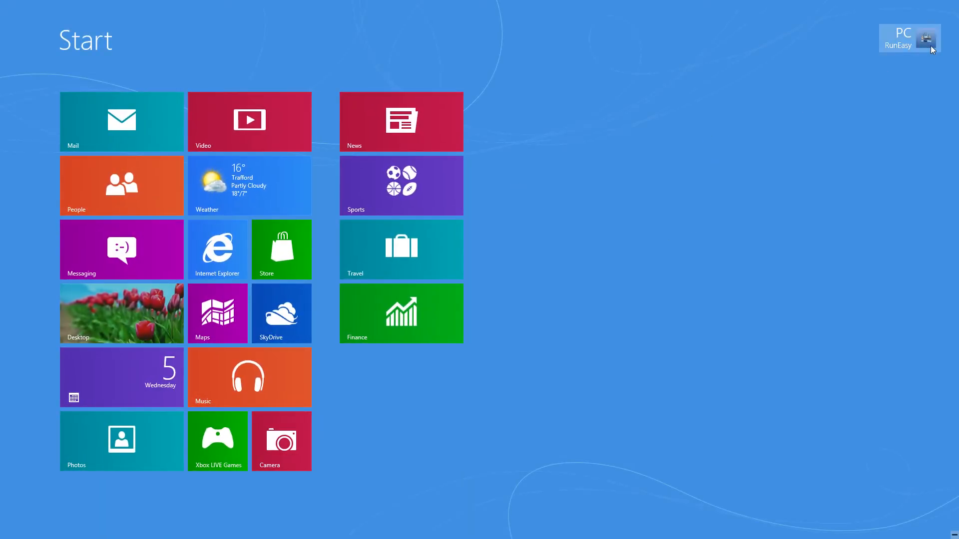
mouse_move(550, 302)
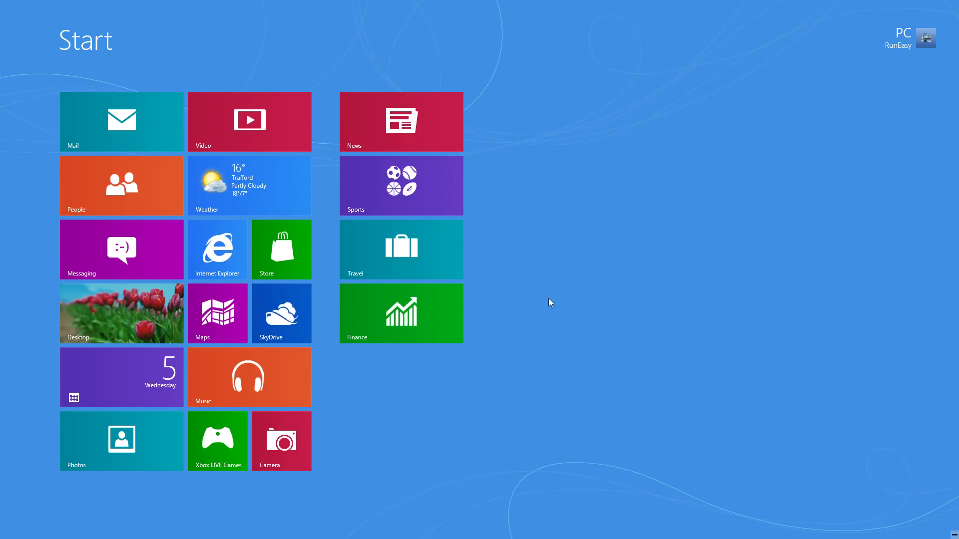
mouse_move(551, 305)
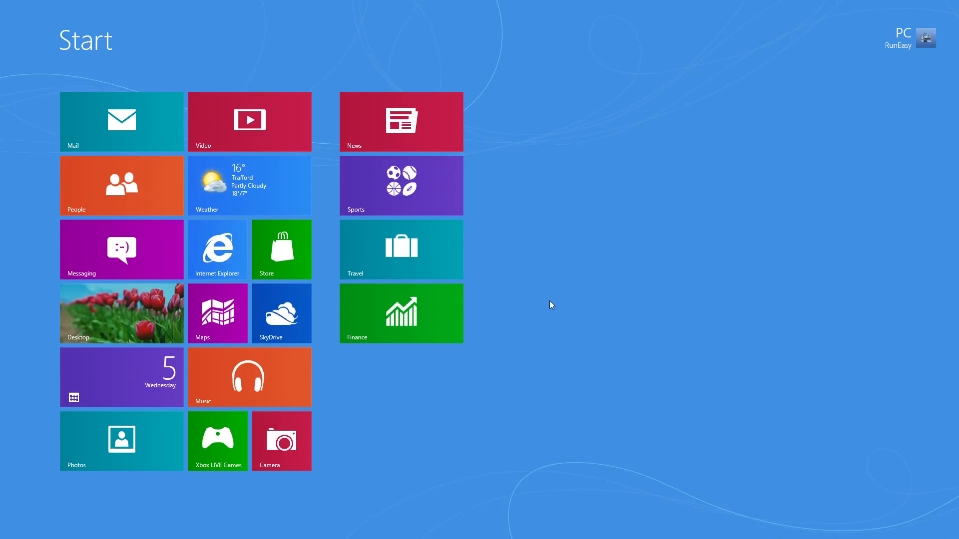